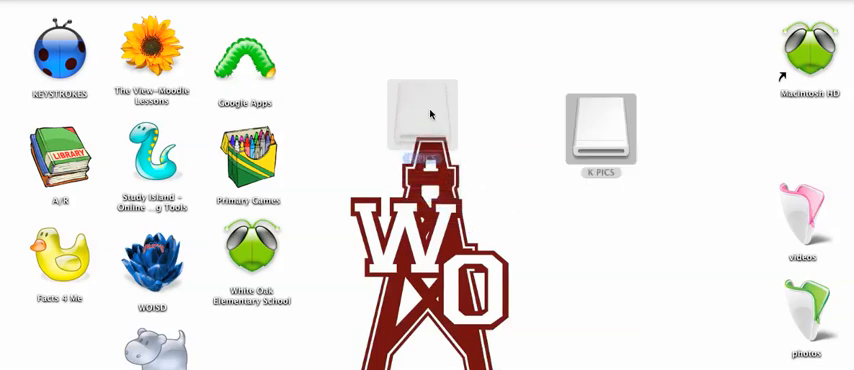
Browse the 125 photos on the K PICS drive as thumbnails, scrolling to the end and back
double_click(600, 130)
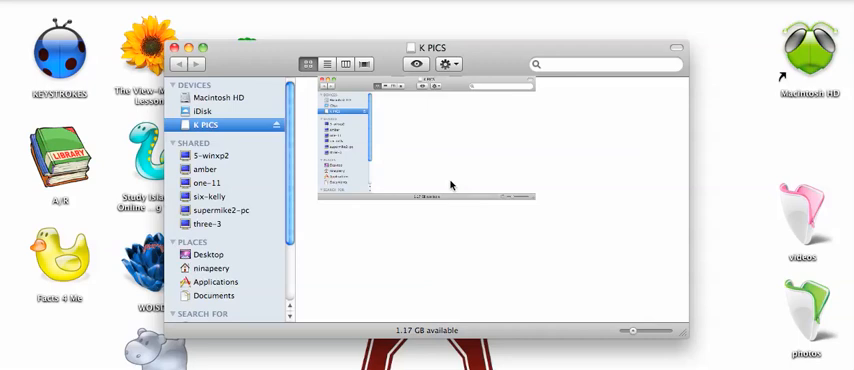
click(326, 64)
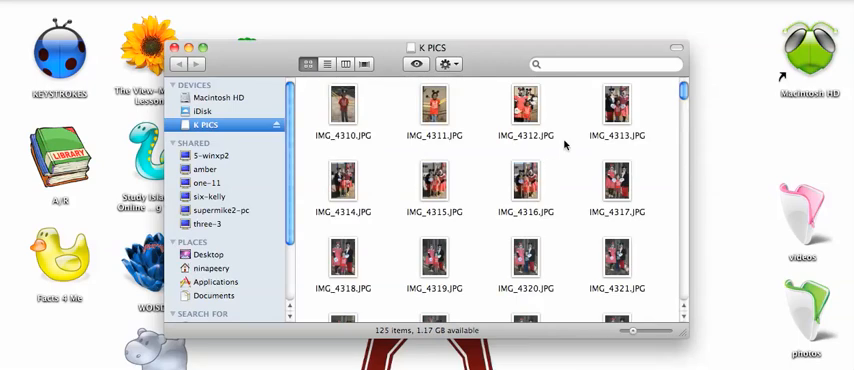
scroll(down, 3)
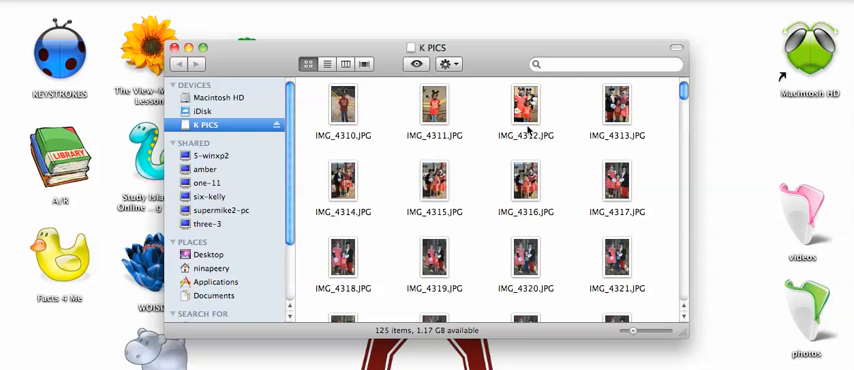
scroll(down, 3)
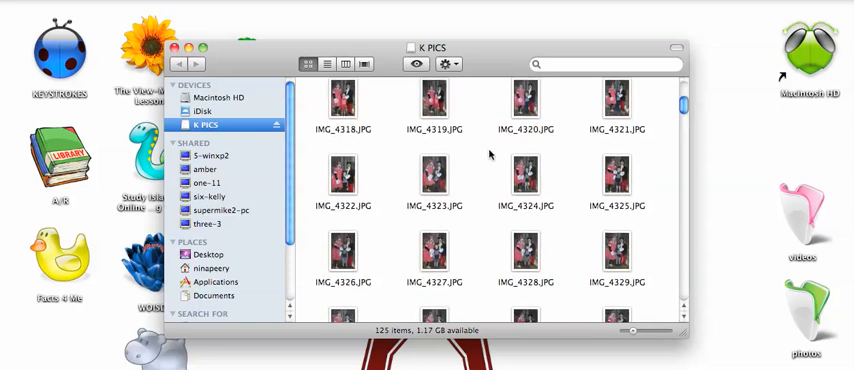
scroll(down, 3)
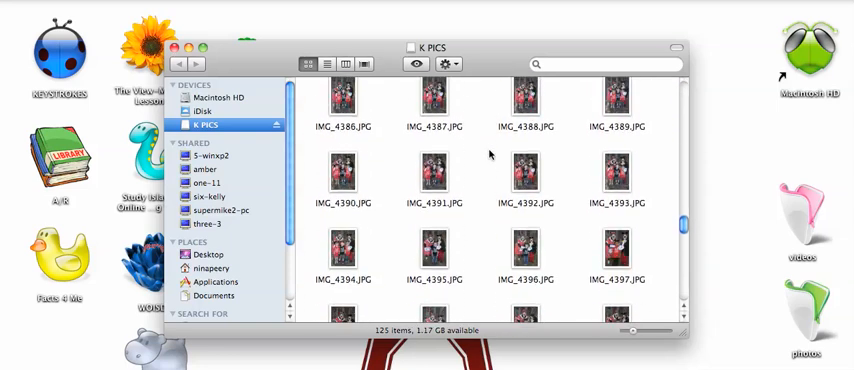
scroll(down, 3)
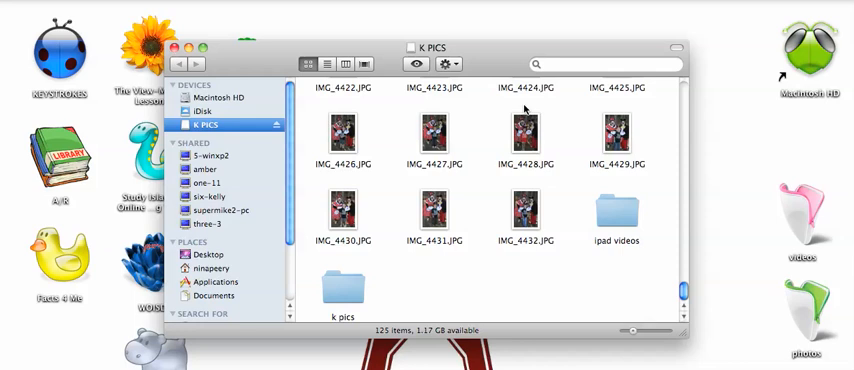
scroll(down, 3)
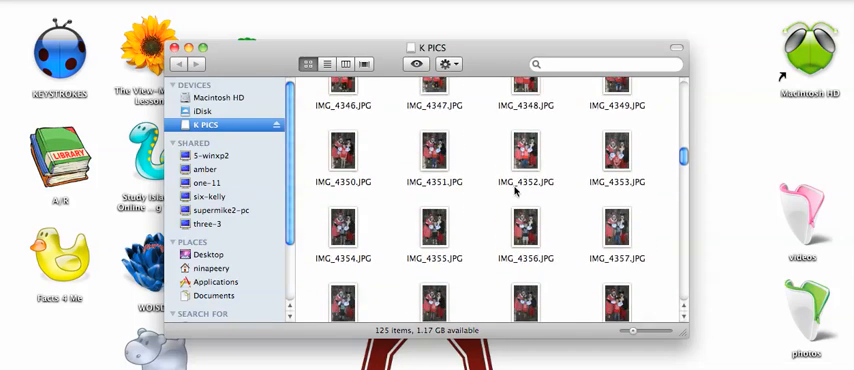
scroll(up, 3)
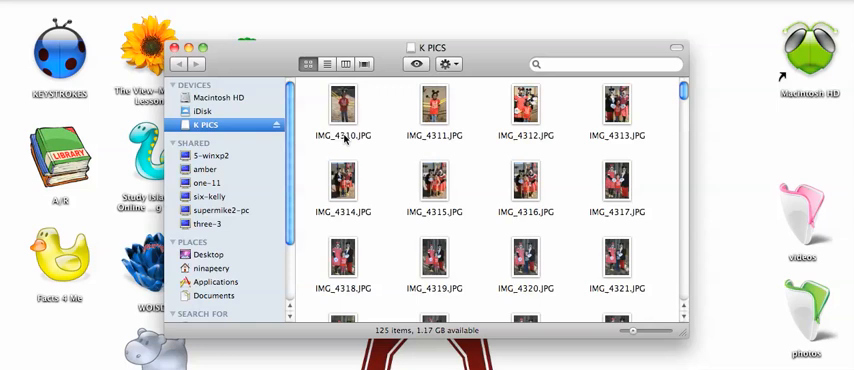
Rename IMG_4310.JPG to MICKEY AND WINNIE, leaving IMG_4311 and IMG_4312 unchanged
click(344, 104)
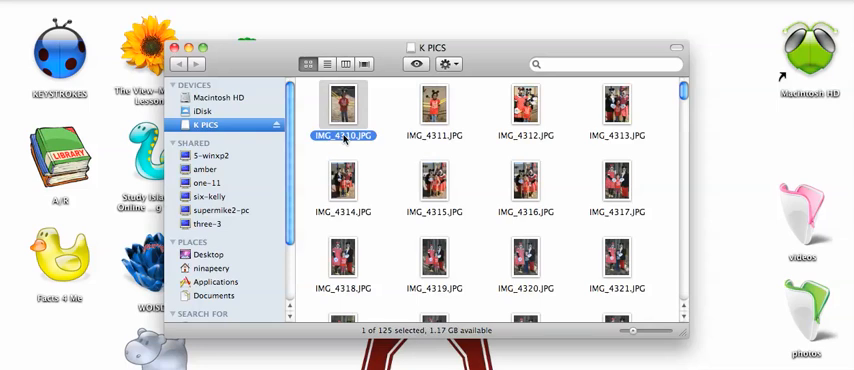
click(344, 136)
text(MICKEY AND MINNIE )
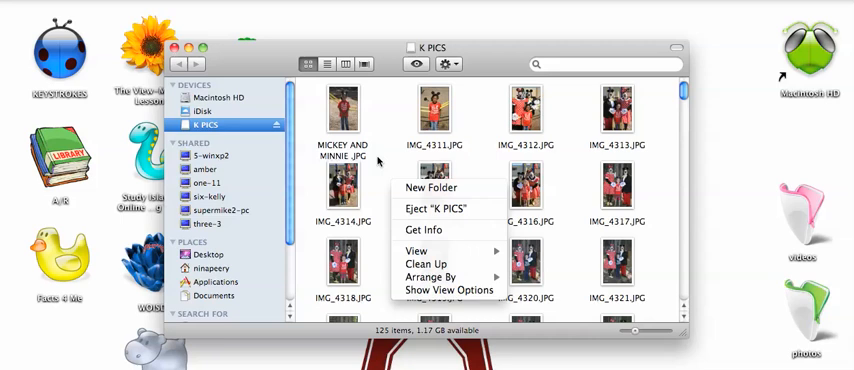
click(432, 108)
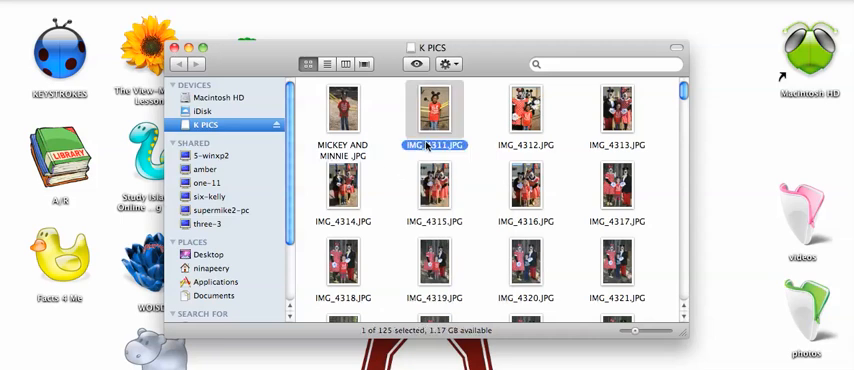
click(526, 108)
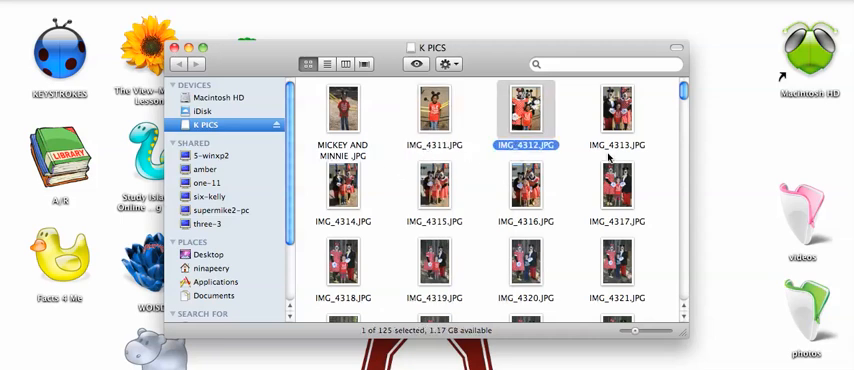
right_click(576, 144)
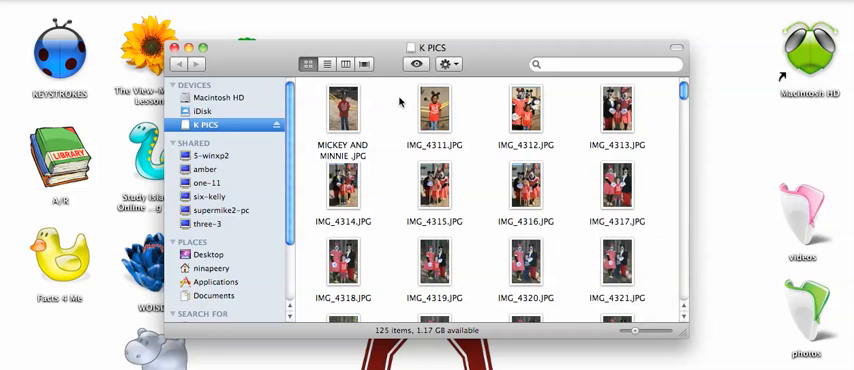
mouse_move(396, 120)
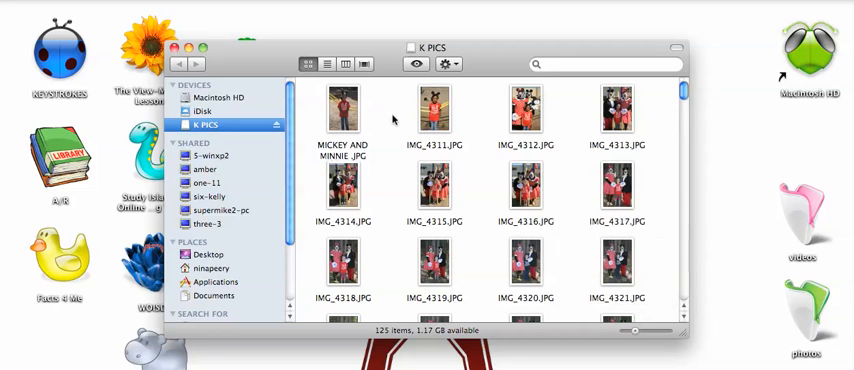
mouse_move(470, 122)
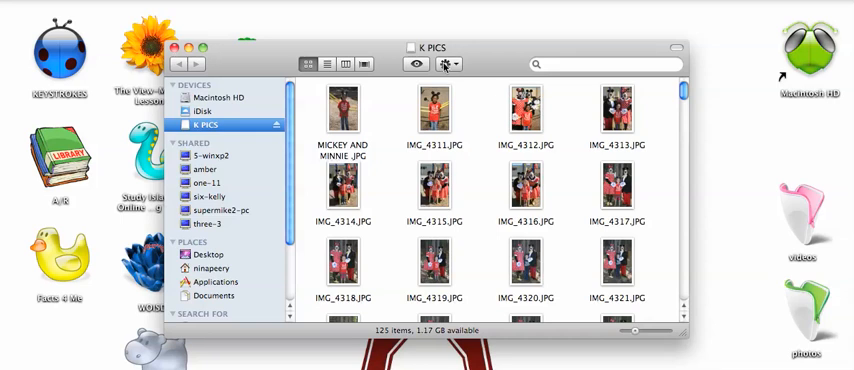
Create a new folder named BLABBERIZE on the K PICS drive via the Action menu
click(444, 64)
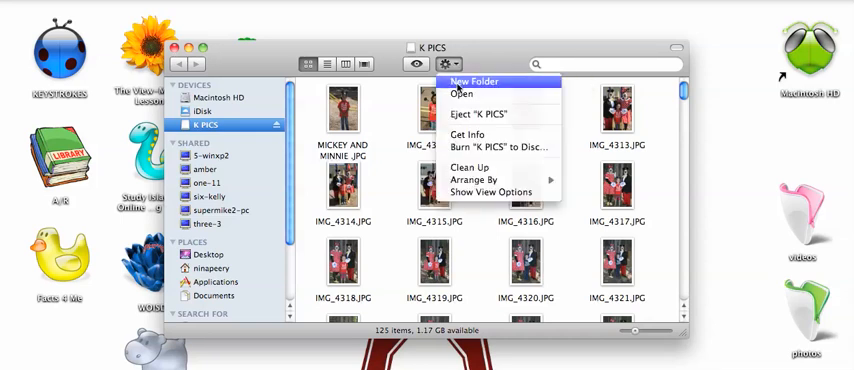
click(472, 80)
text(BLABBERIZE)
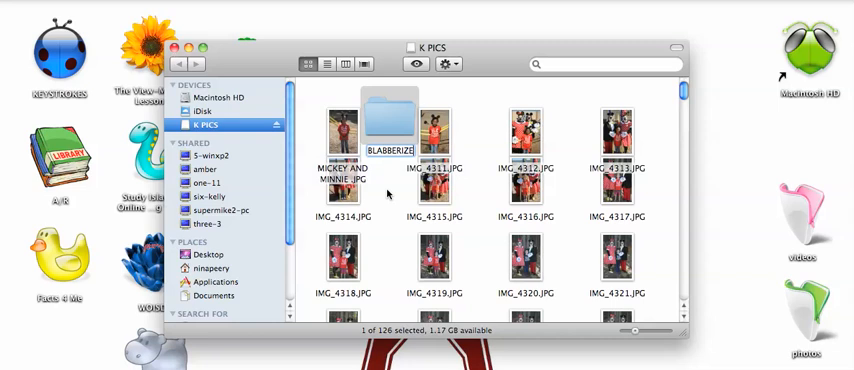
mouse_move(390, 192)
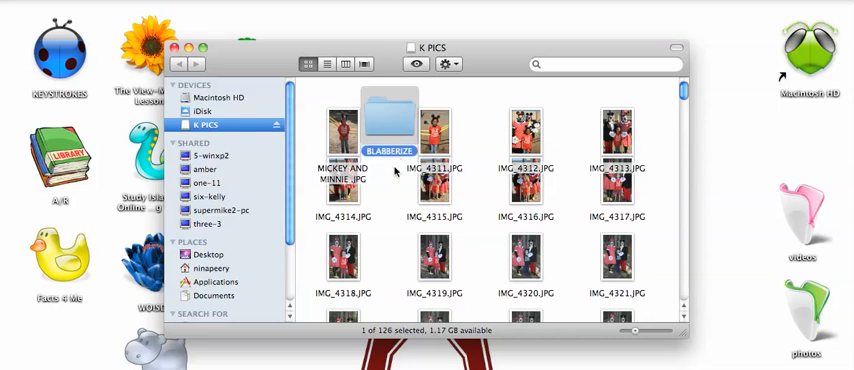
click(480, 122)
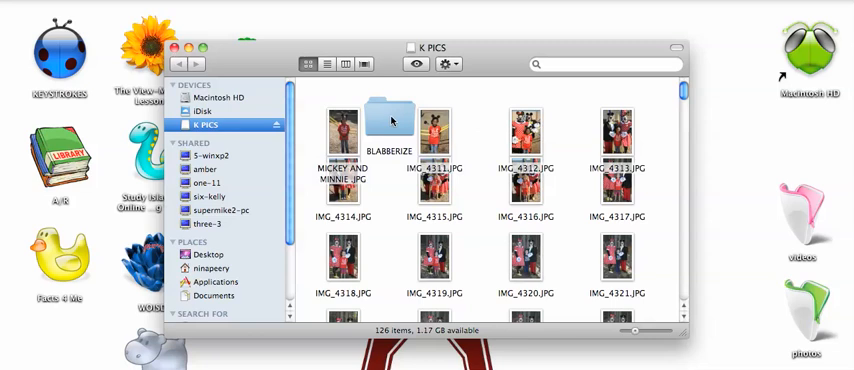
mouse_move(456, 144)
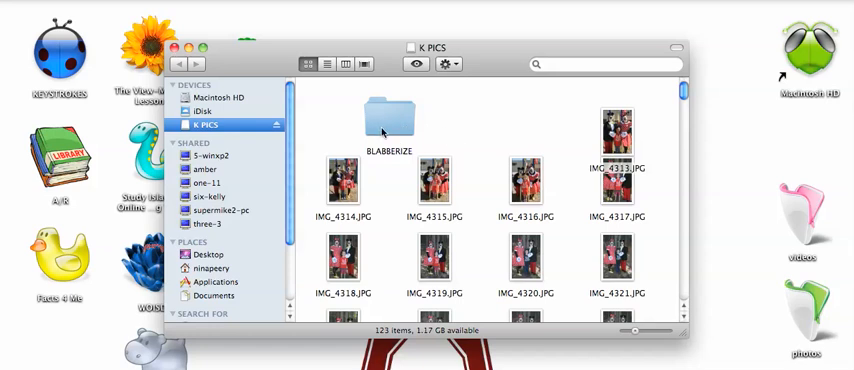
mouse_move(388, 122)
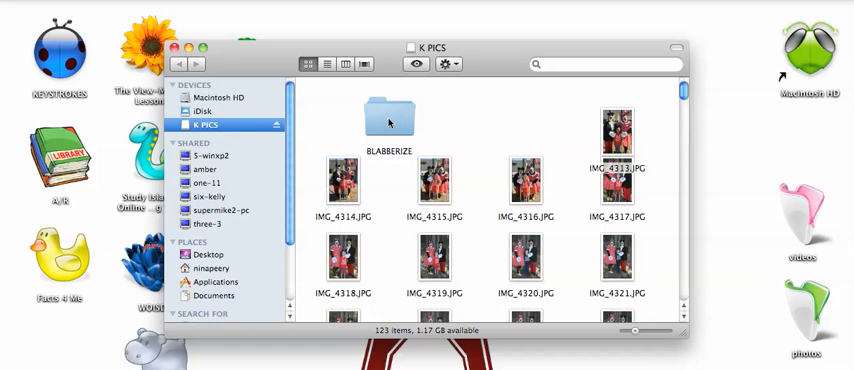
Open the BLABBERIZE folder now holding MICKEY AND WINNIE, IMG_4311 and IMG_4312
double_click(388, 116)
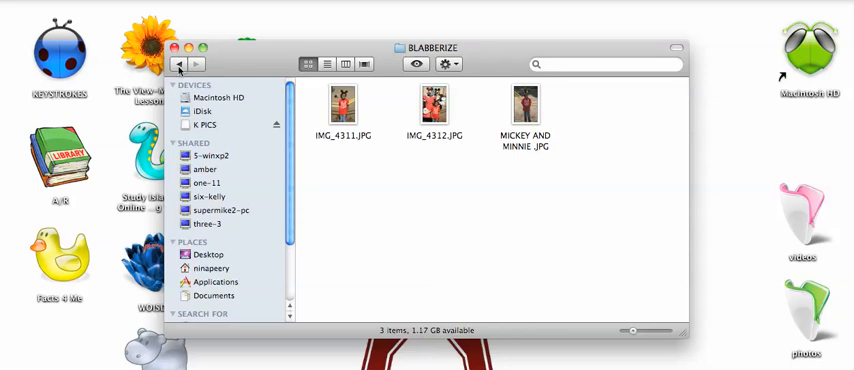
Return from BLABBERIZE to the top level of the K PICS drive
click(206, 124)
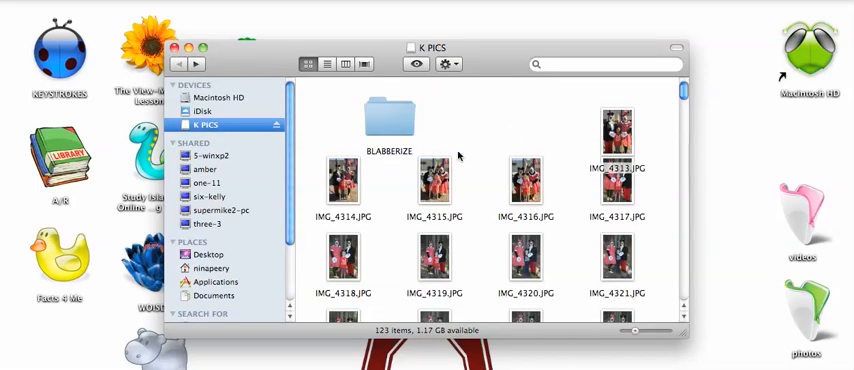
mouse_move(346, 116)
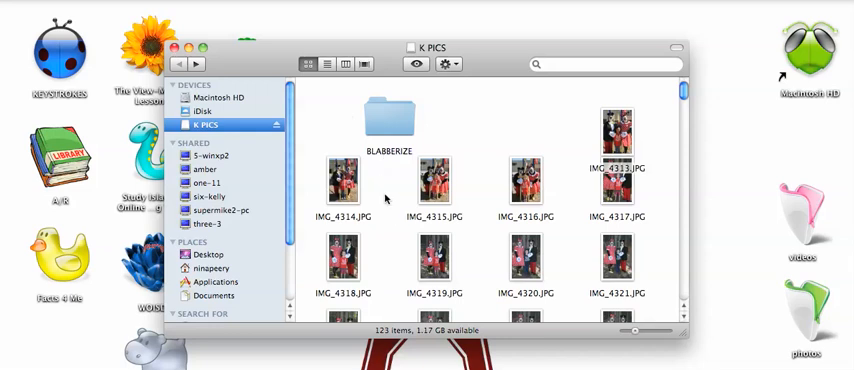
mouse_move(352, 216)
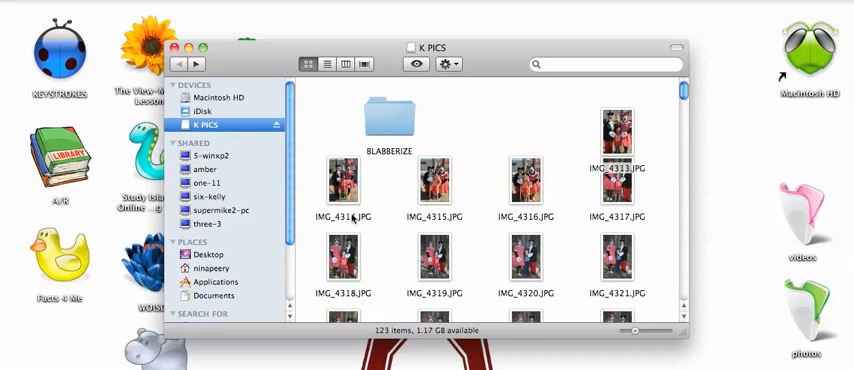
mouse_move(490, 190)
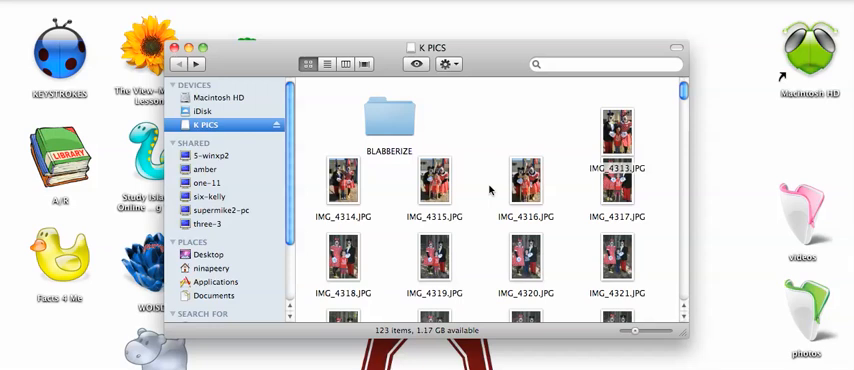
mouse_move(482, 130)
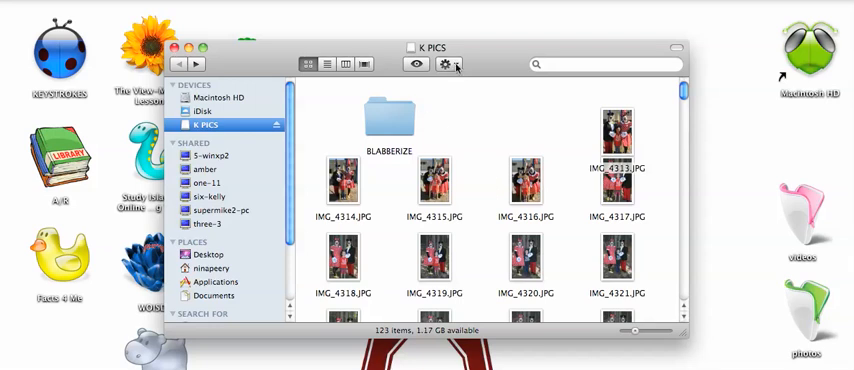
Create a second folder on K PICS, keeping the default name untitled folder
click(444, 64)
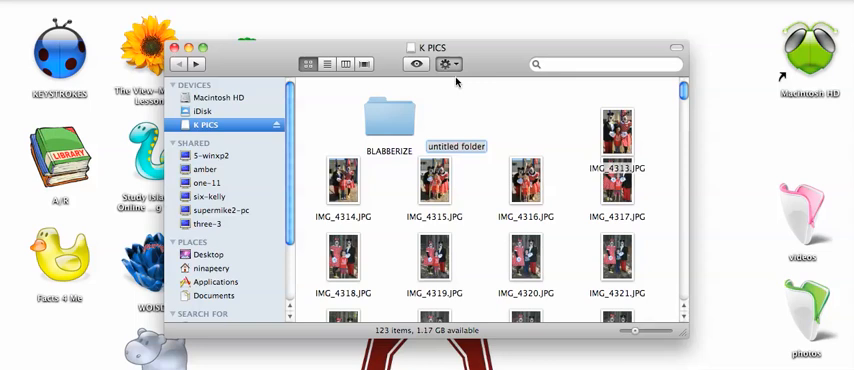
click(456, 118)
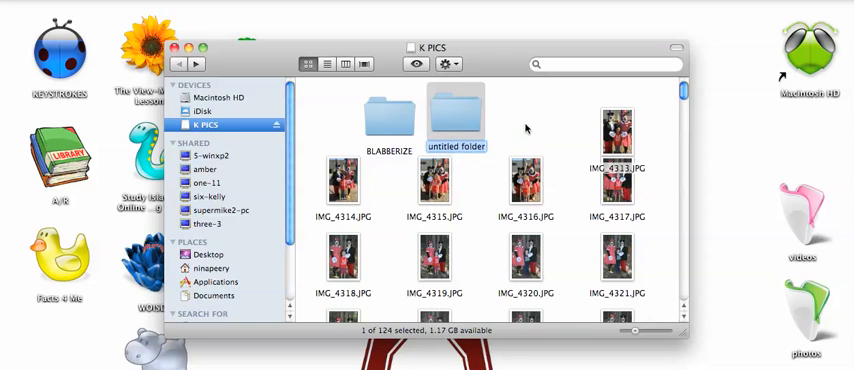